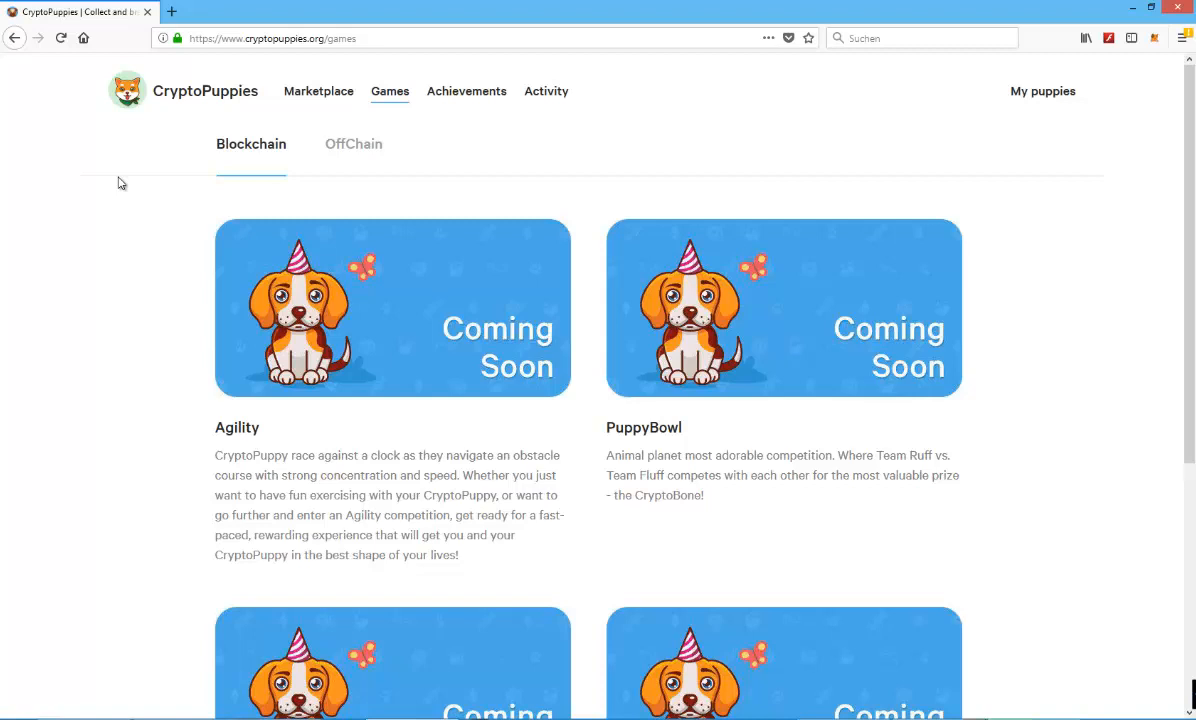
mouse_move(104, 258)
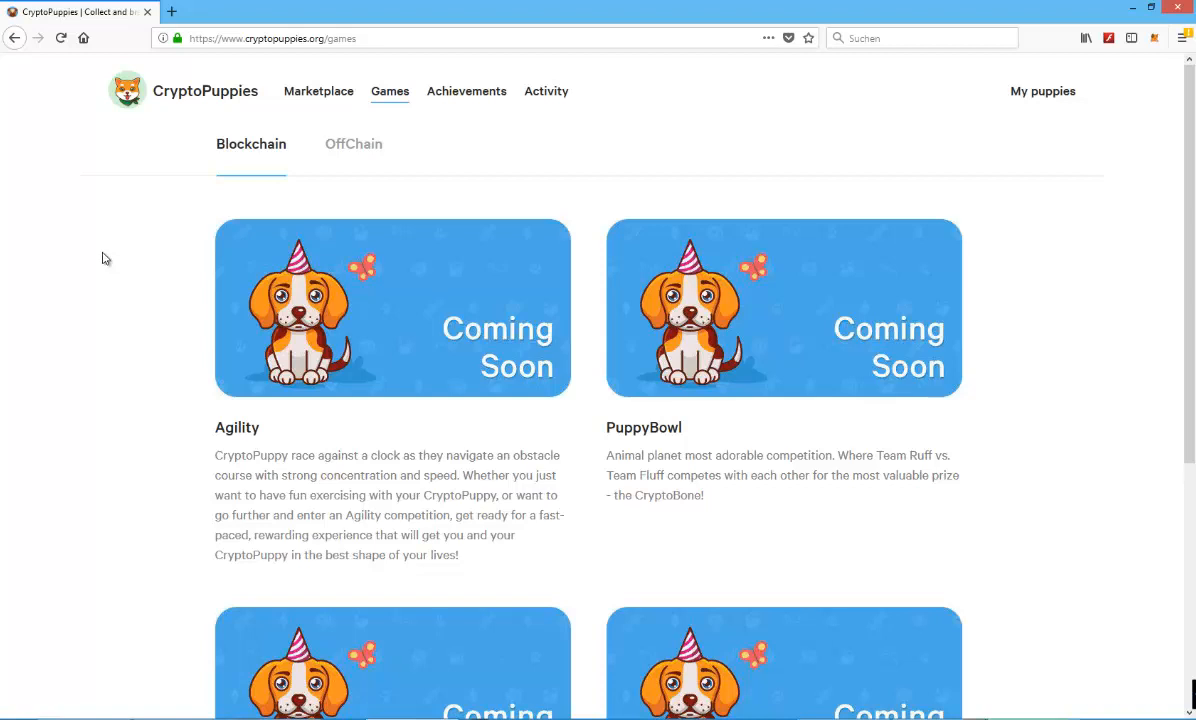
Open the Marketplace For Sale listings and scroll through the first eight puppies, 707 to 694.
click(318, 91)
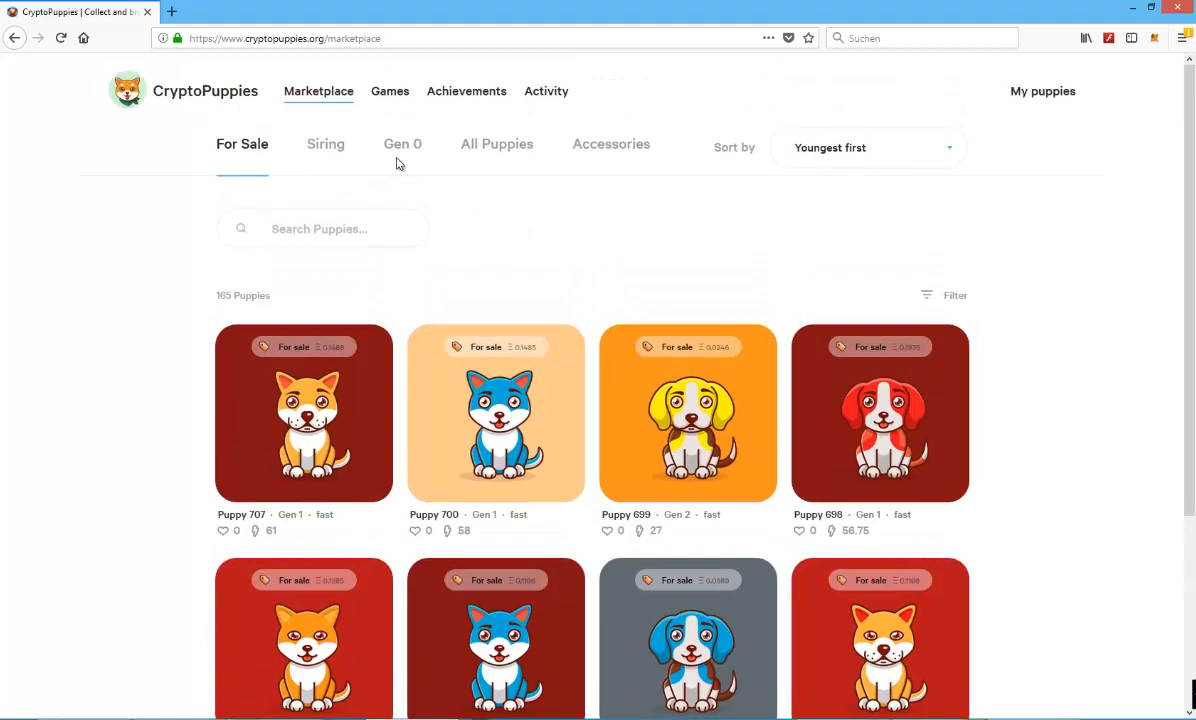
scroll(down, 3)
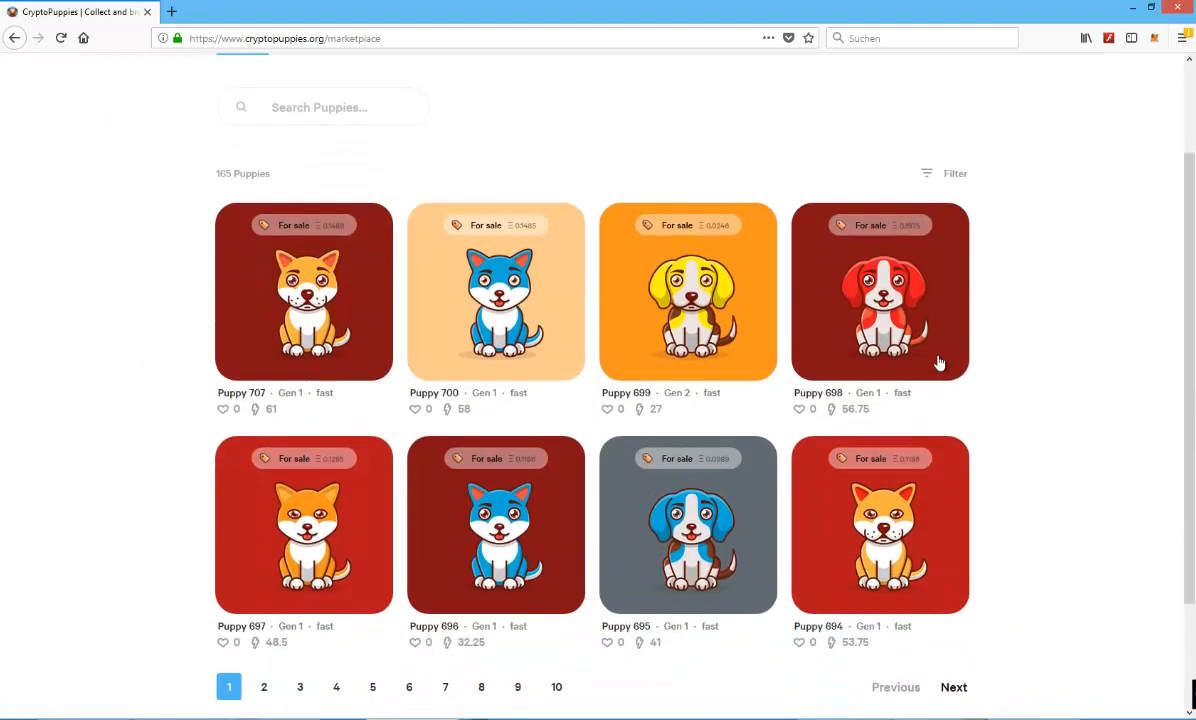
scroll(up, 3)
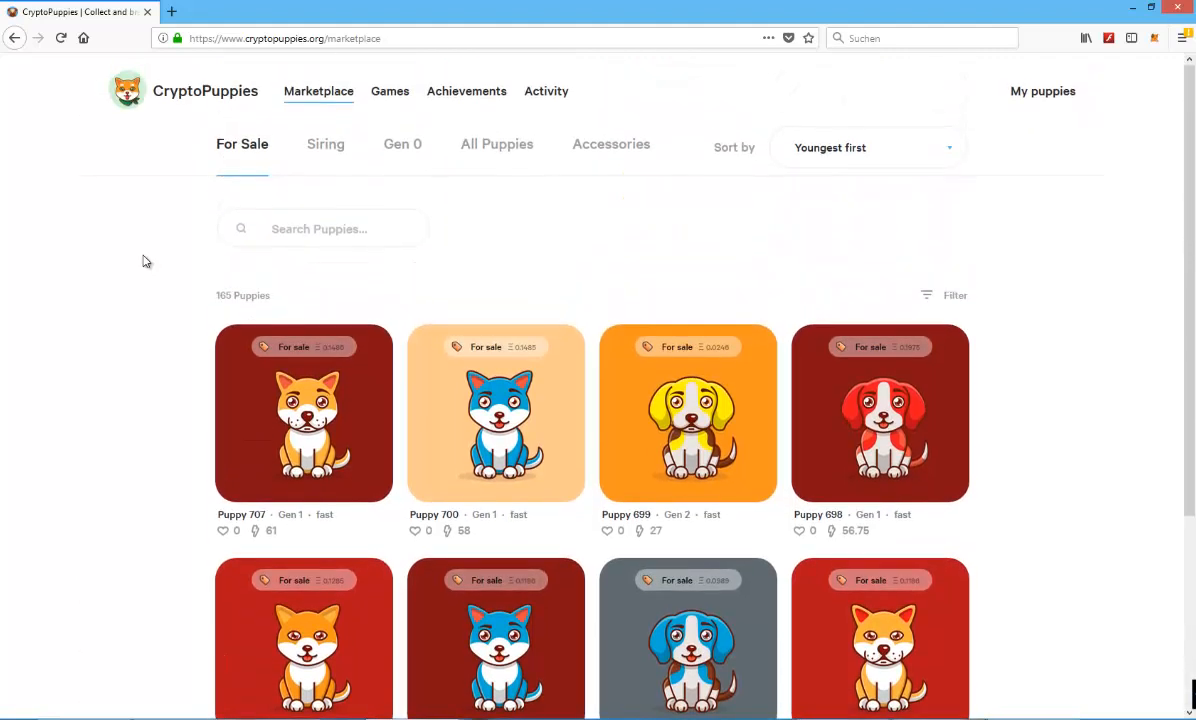
scroll(down, 3)
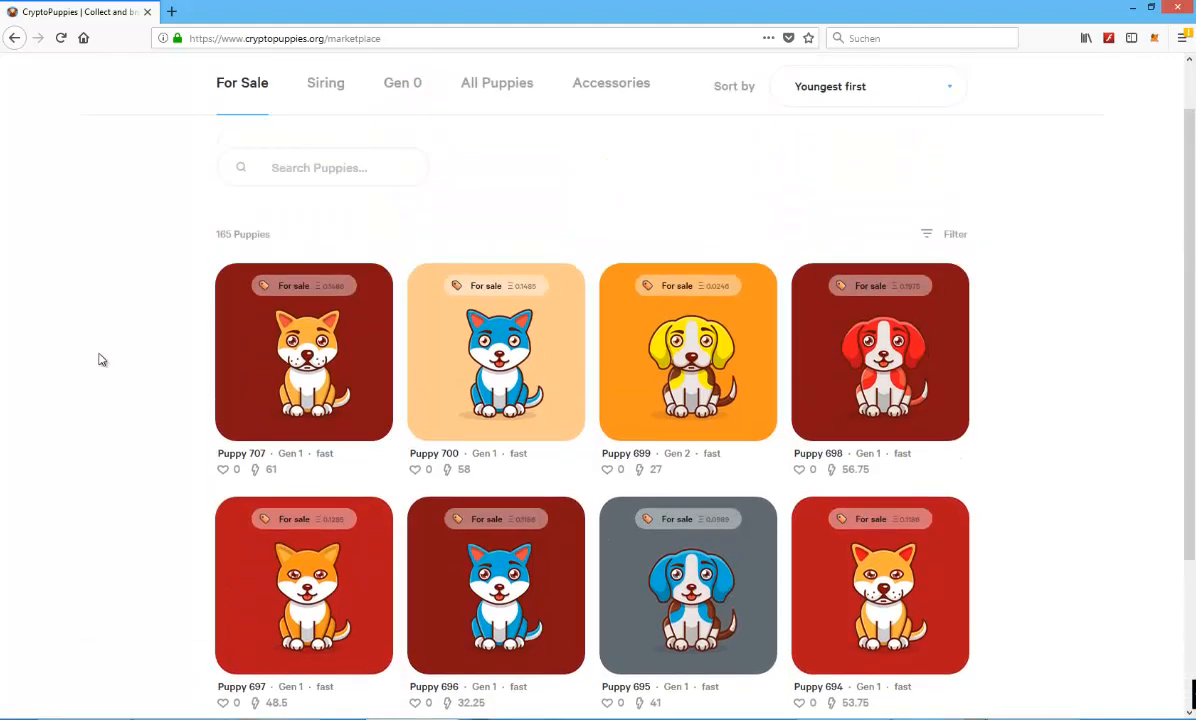
scroll(down, 3)
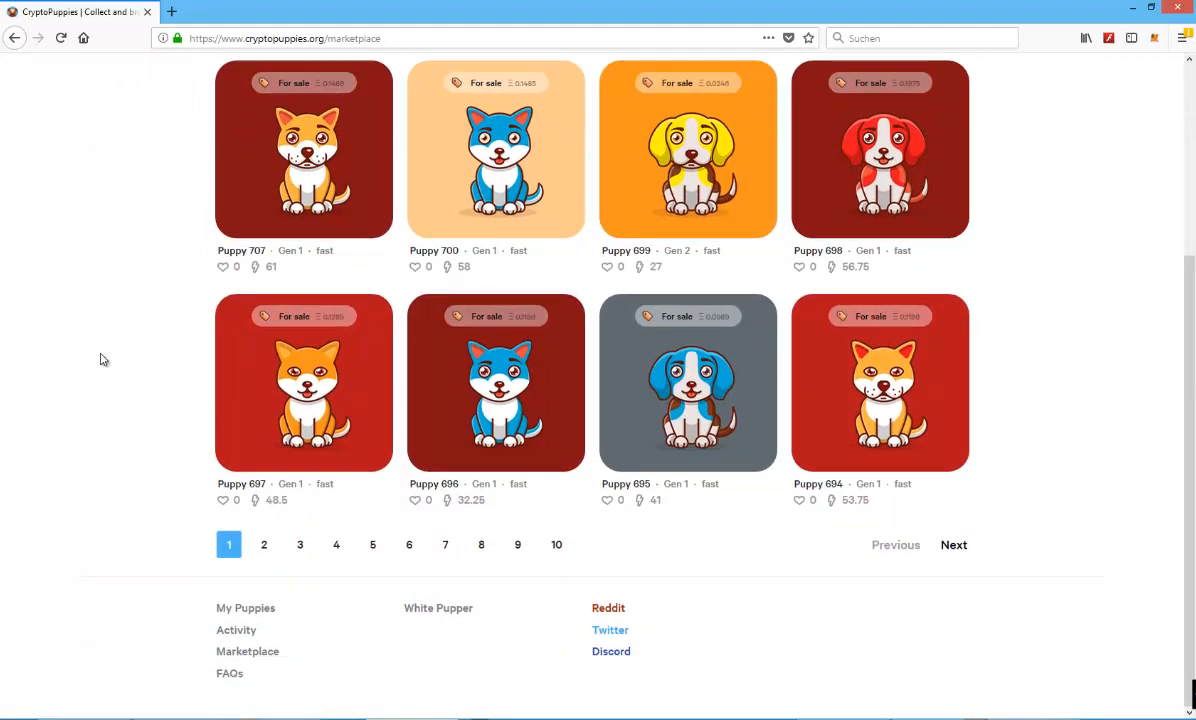
mouse_move(70, 466)
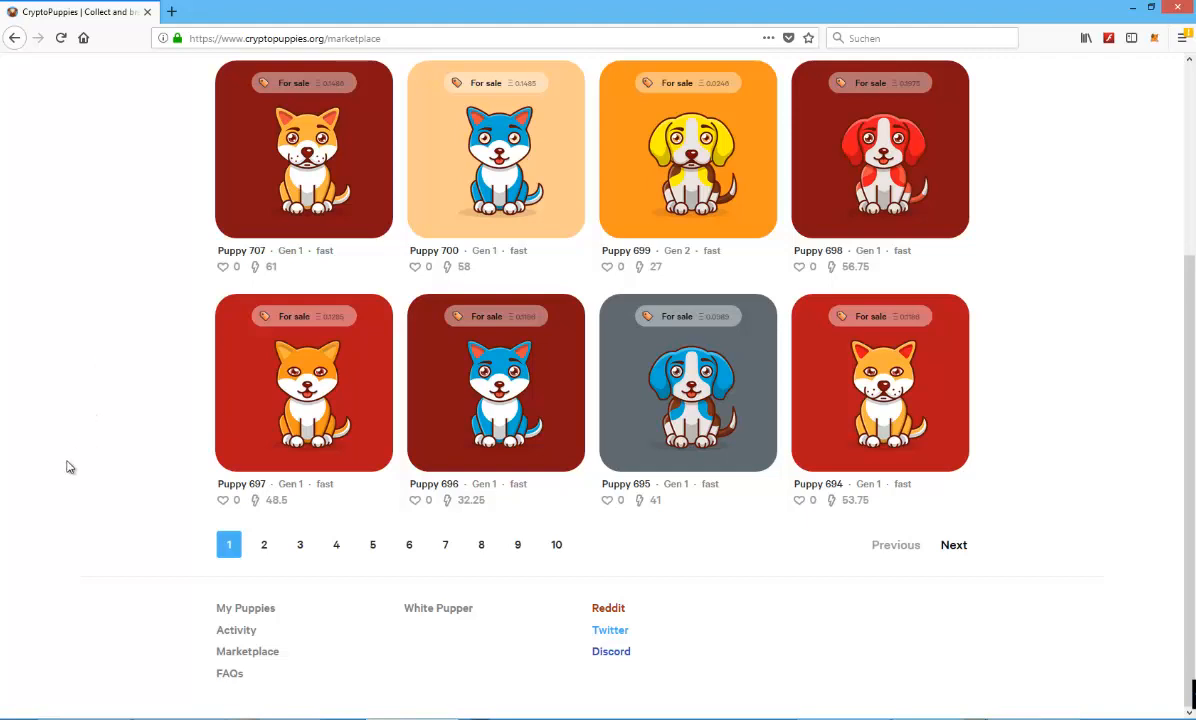
scroll(up, 3)
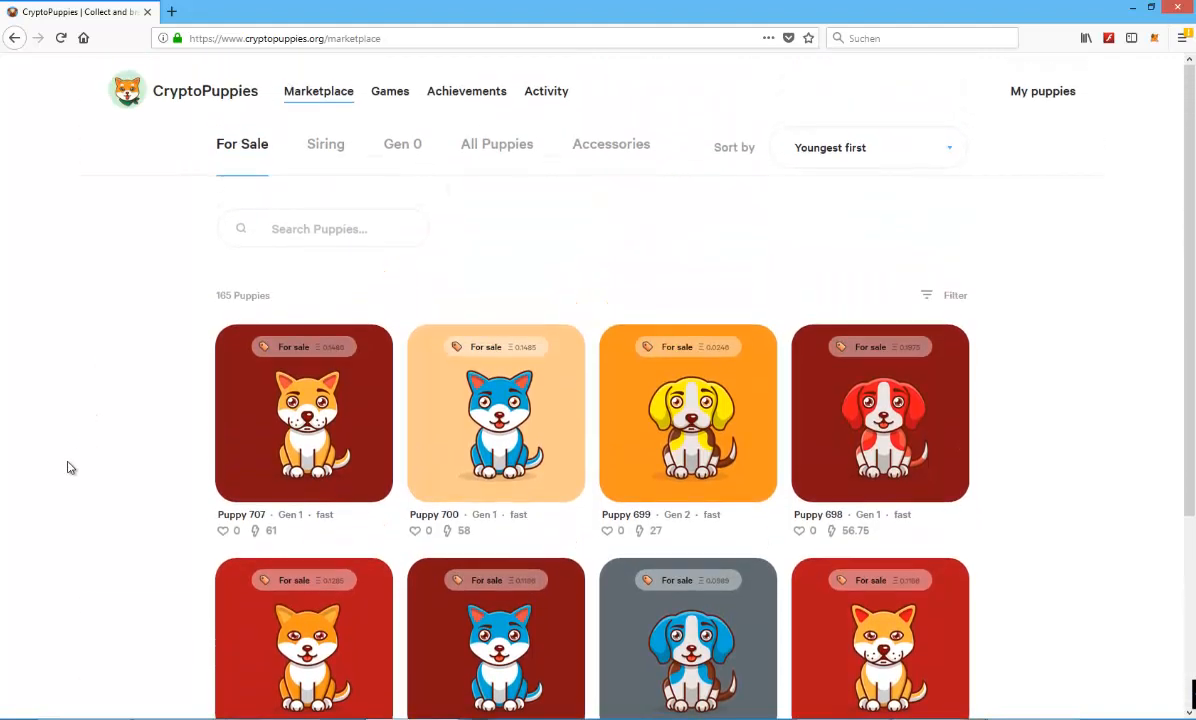
mouse_move(772, 186)
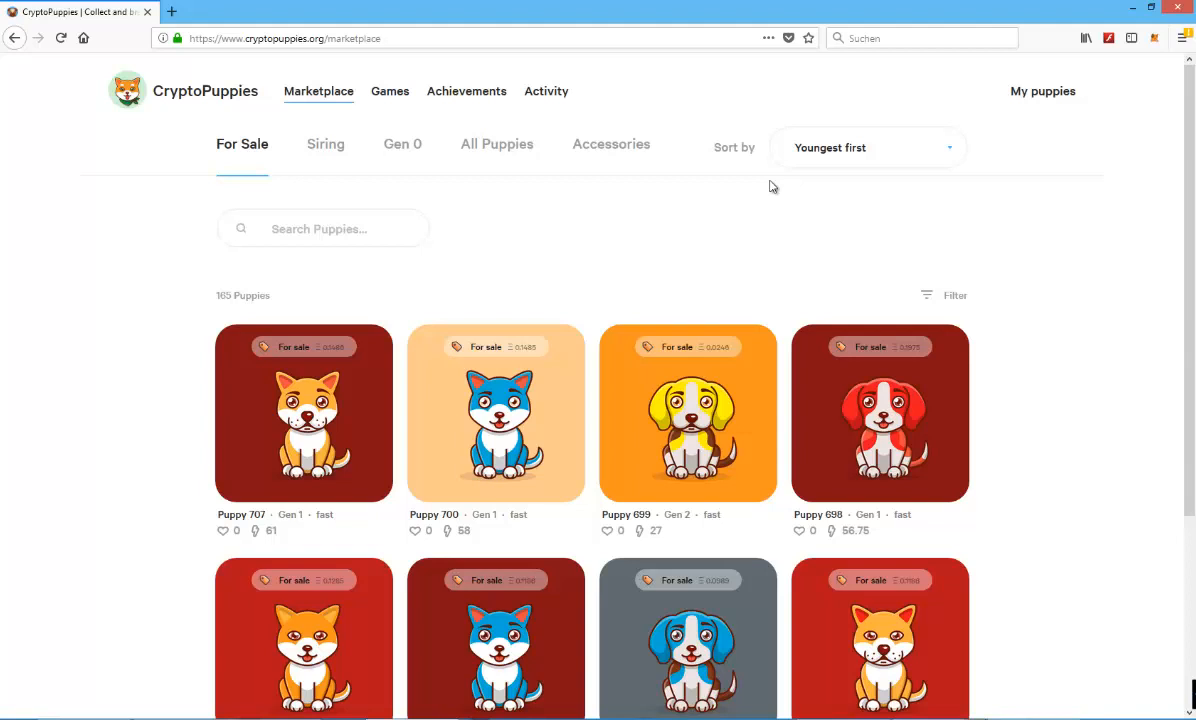
scroll(down, 3)
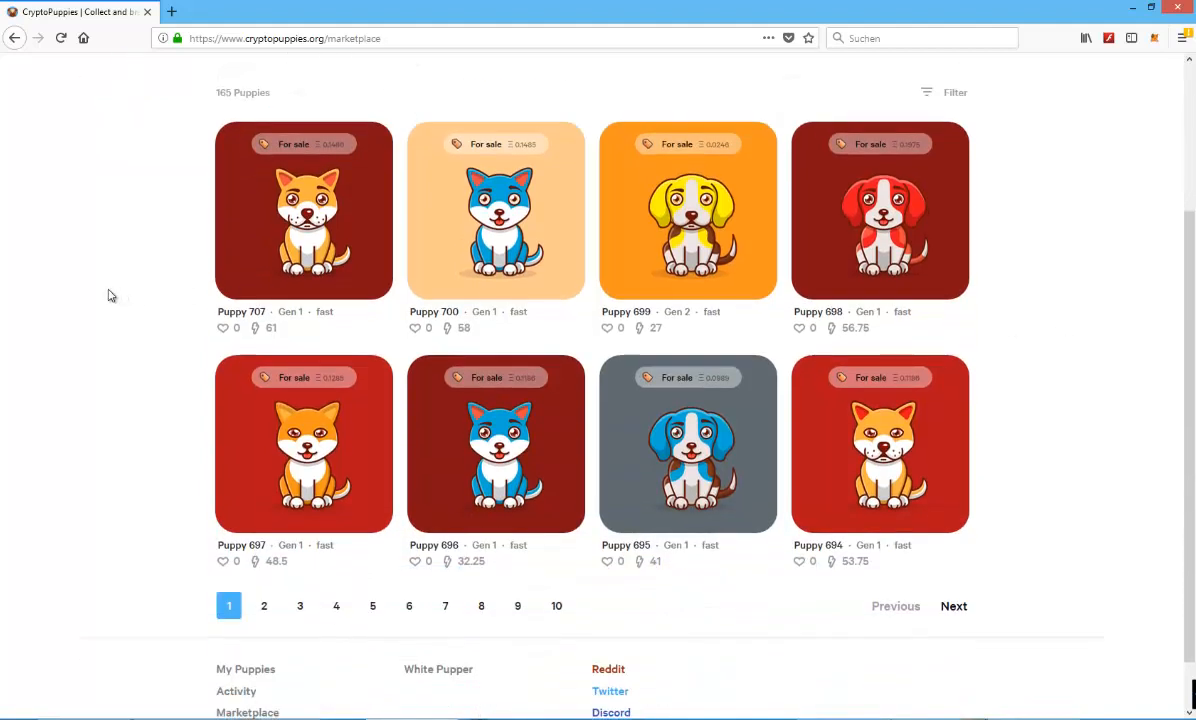
mouse_move(1113, 432)
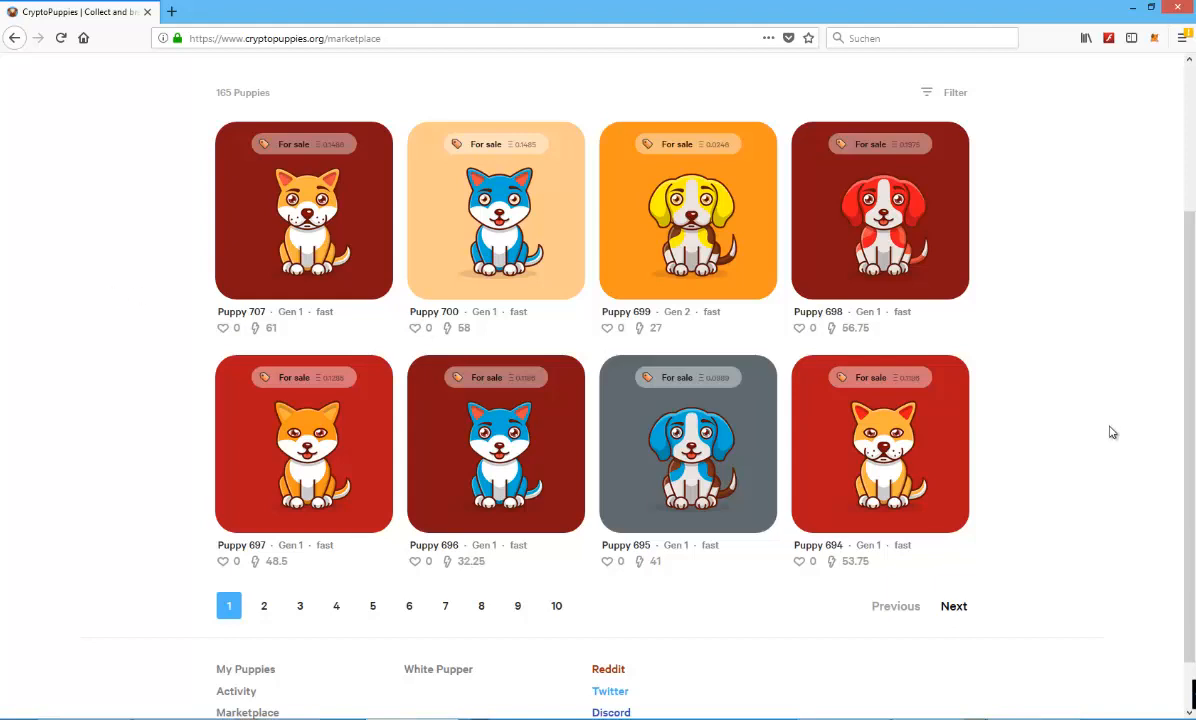
scroll(down, 3)
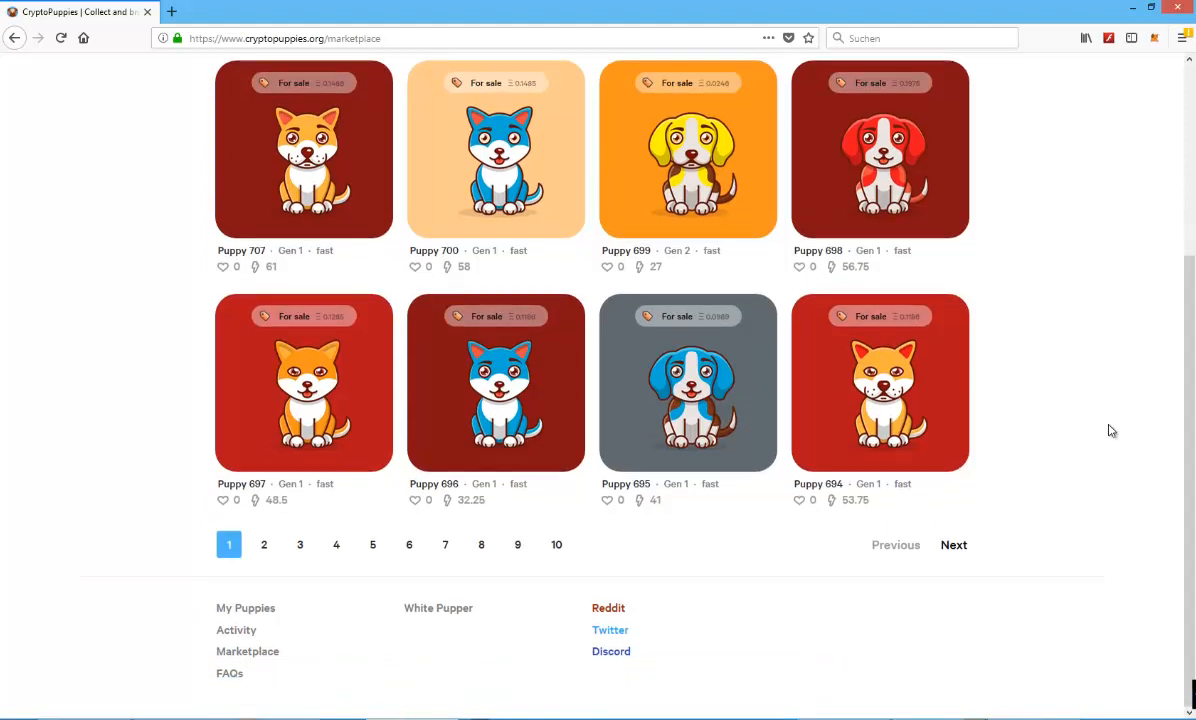